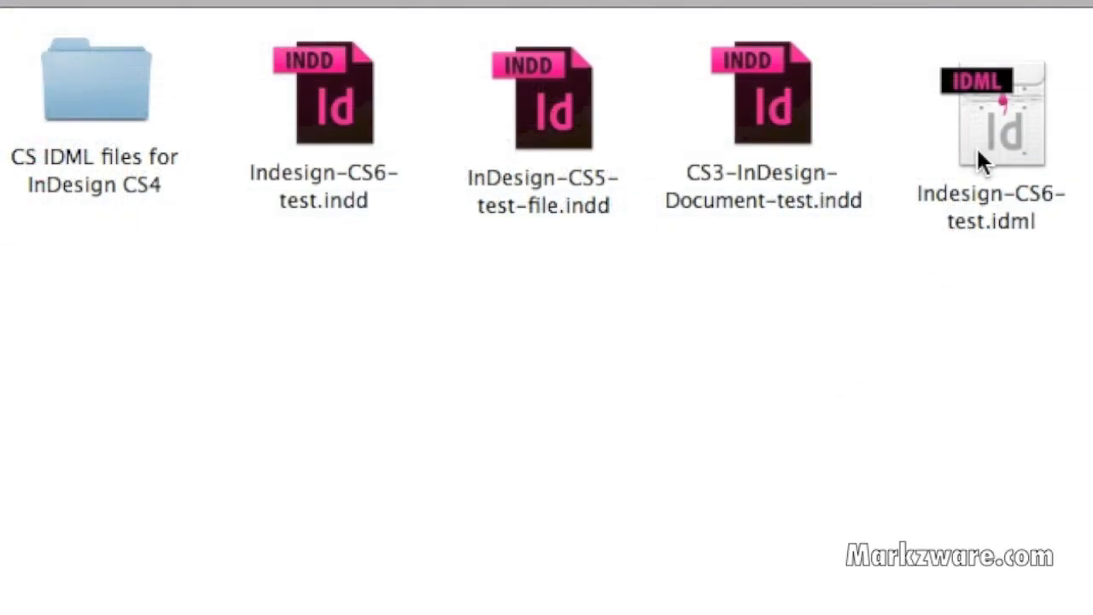
pyautogui.moveTo(668, 400)
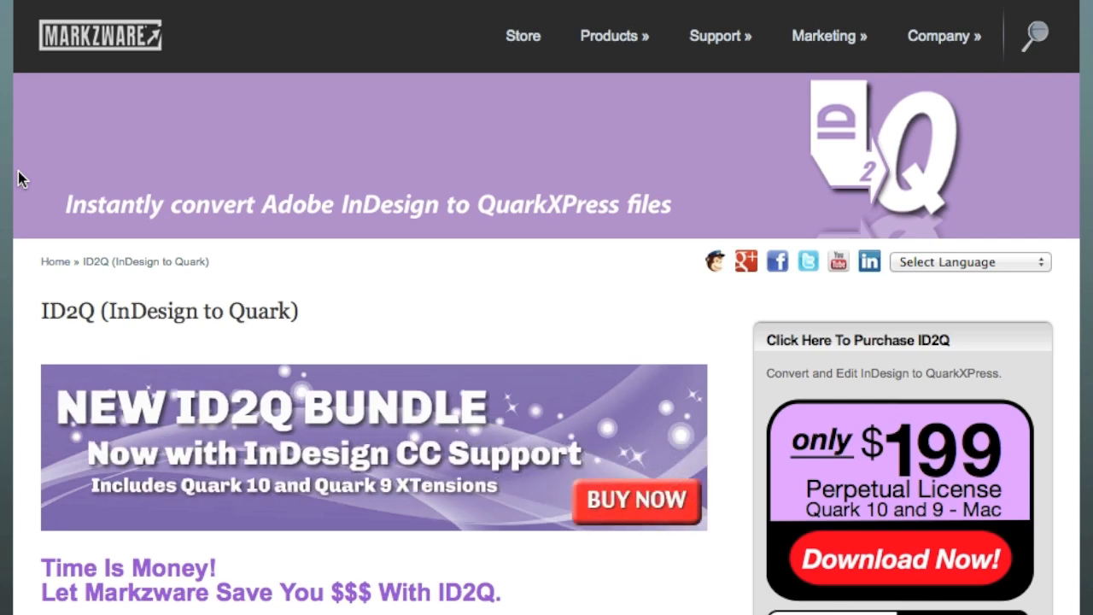
# - Start Markzware > ID2Q > Convert InDesign Document and choose the InDesign file from the Desktop
pyautogui.scroll(-3)
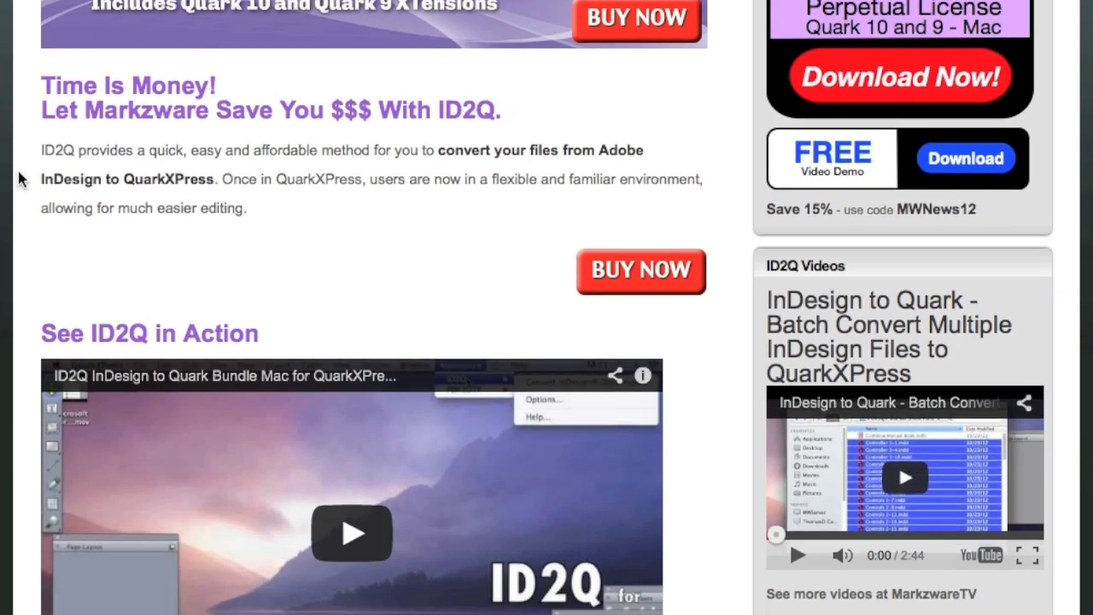
pyautogui.scroll(-3)
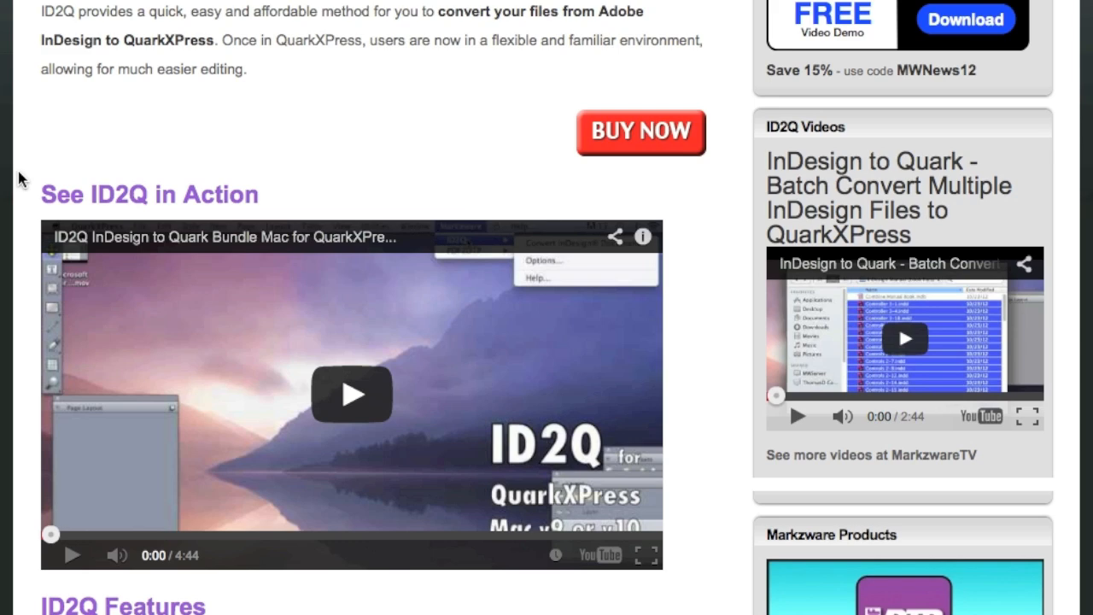
pyautogui.scroll(-3)
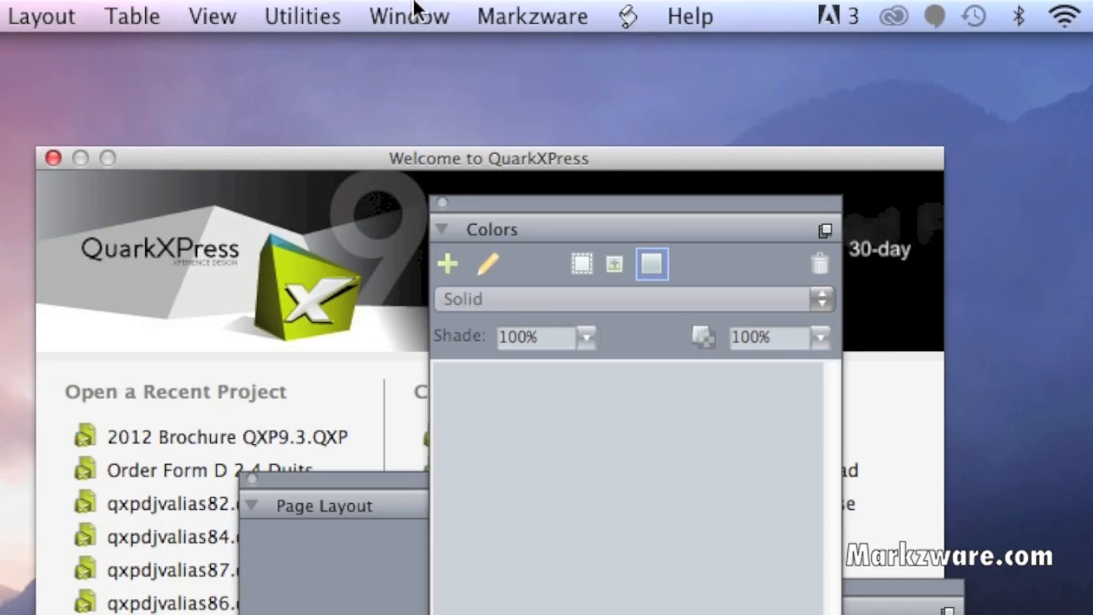
pyautogui.moveTo(508, 16)
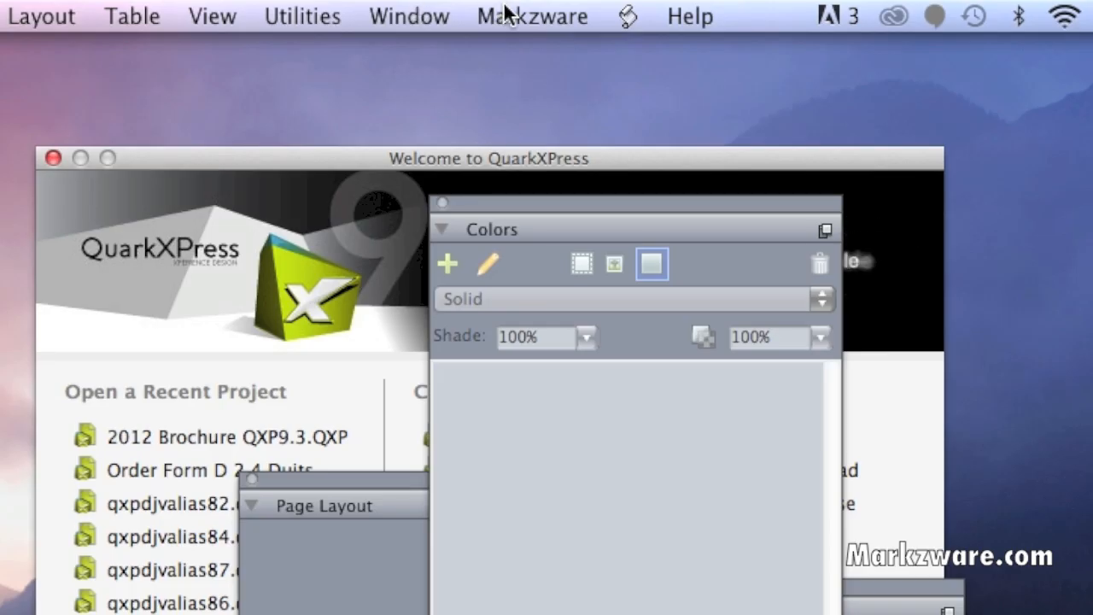
pyautogui.click(532, 16)
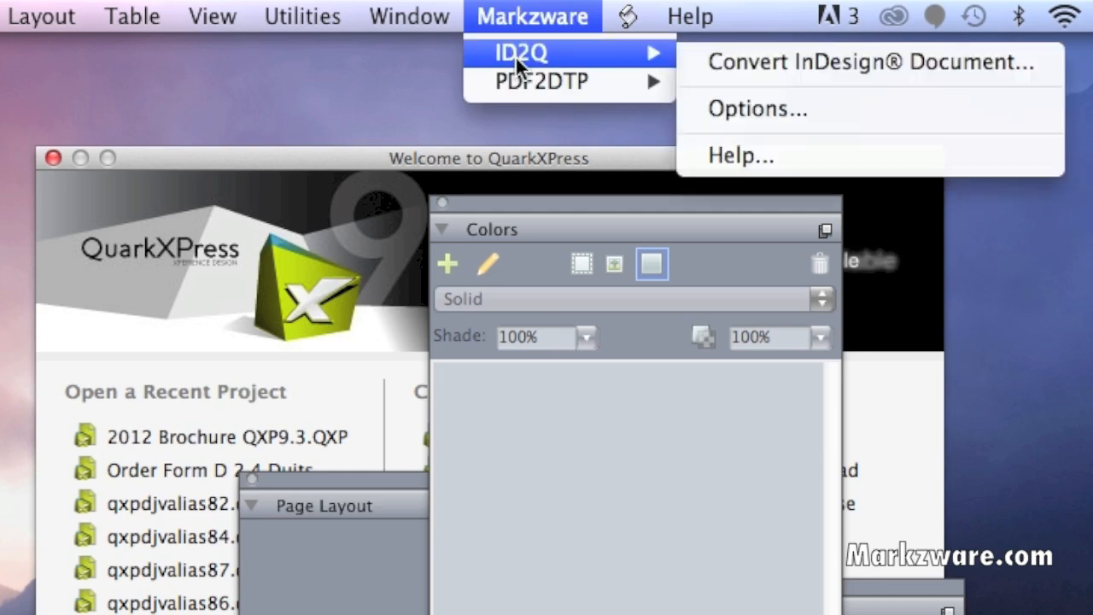
pyautogui.moveTo(543, 82)
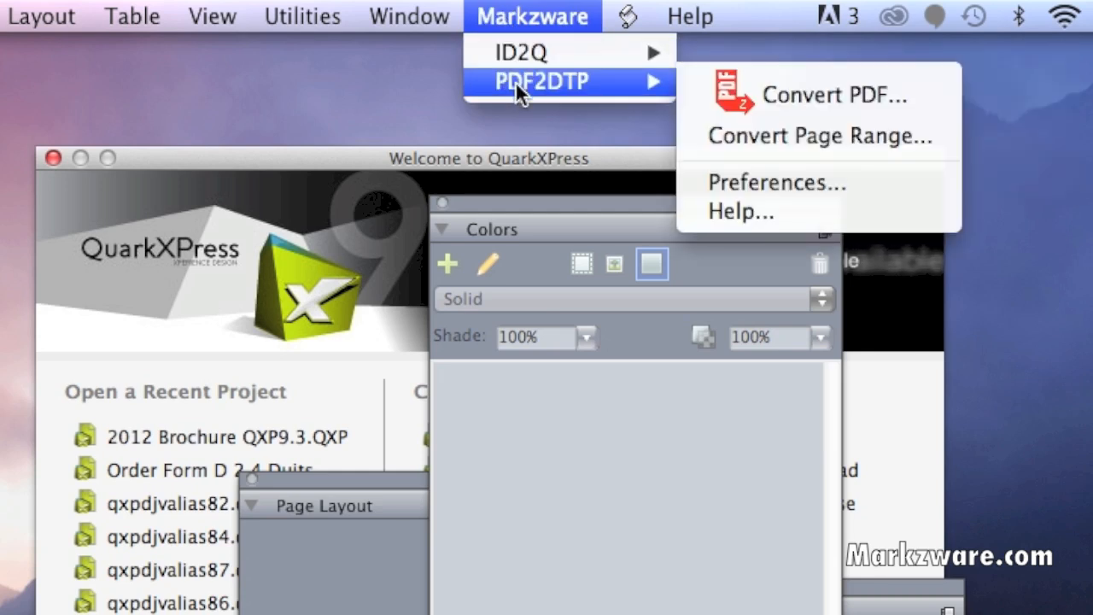
pyautogui.moveTo(521, 53)
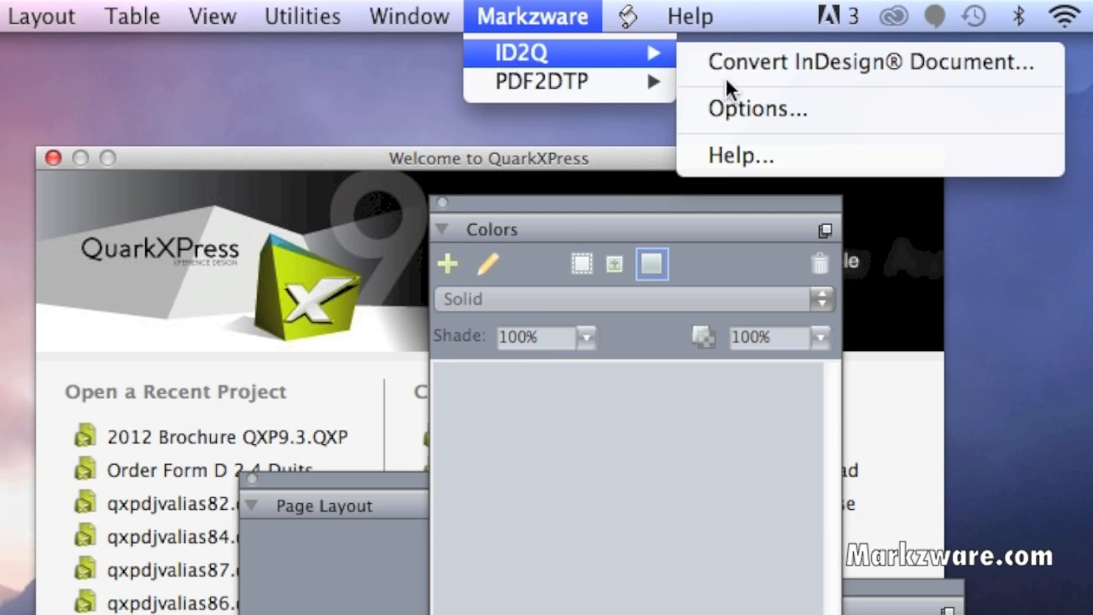
pyautogui.moveTo(862, 62)
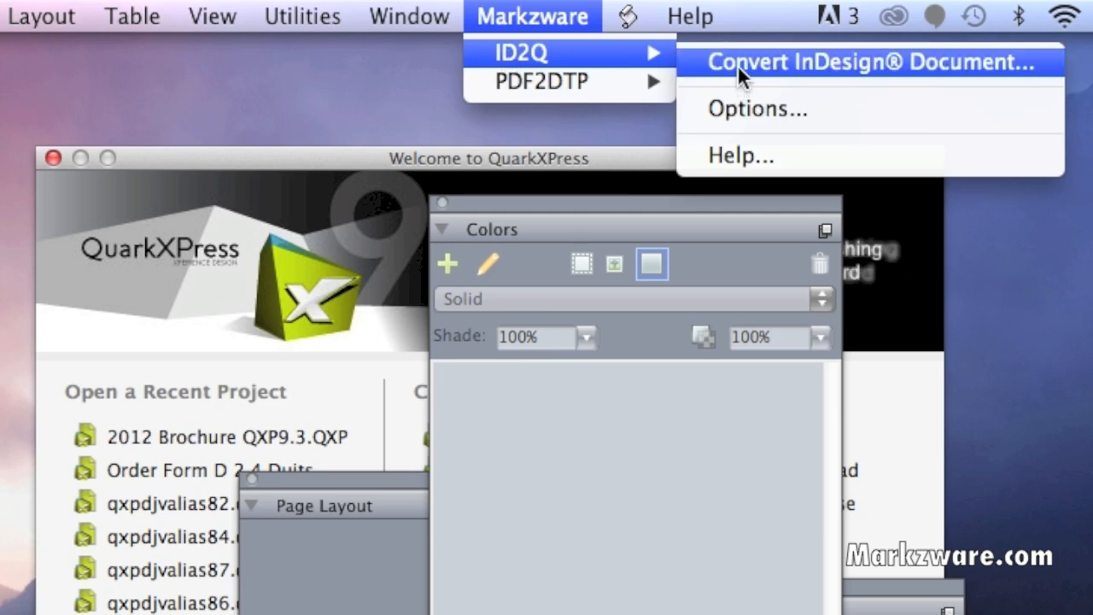
pyautogui.click(868, 62)
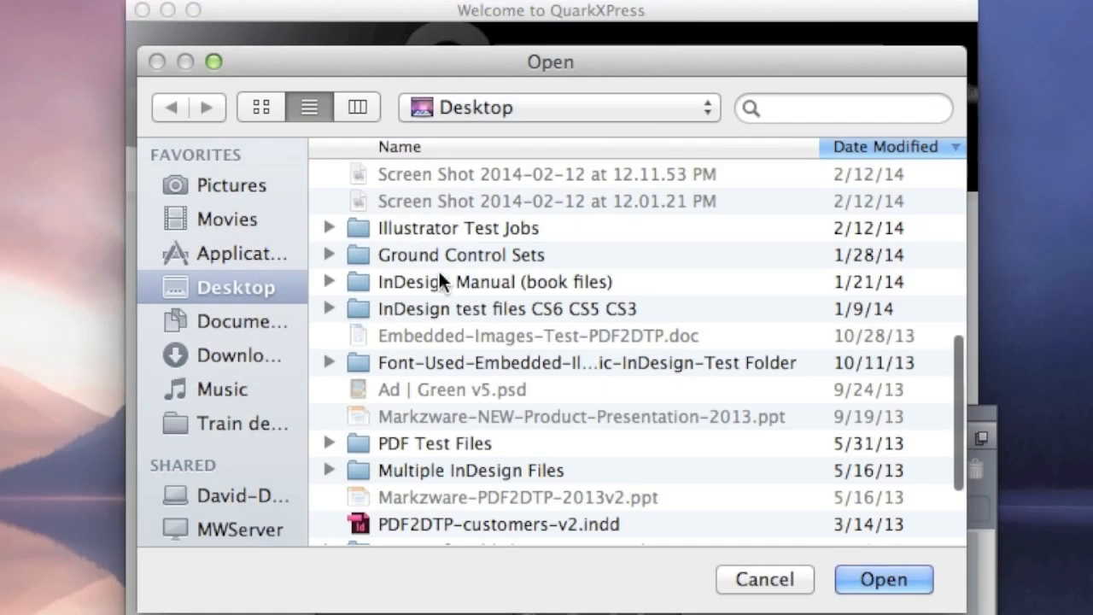
pyautogui.click(884, 579)
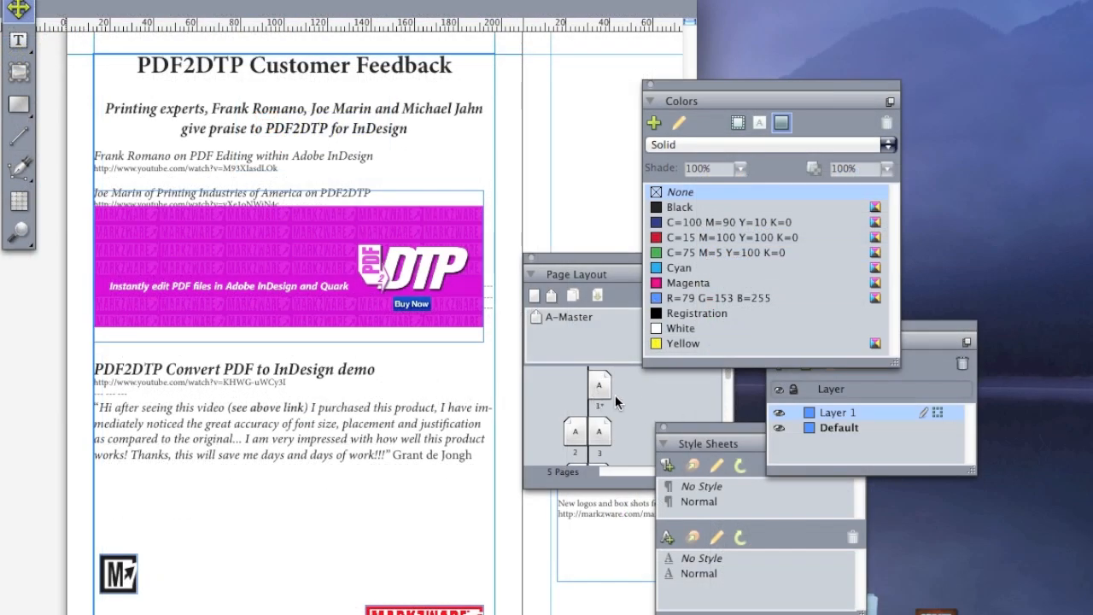
pyautogui.moveTo(796, 438)
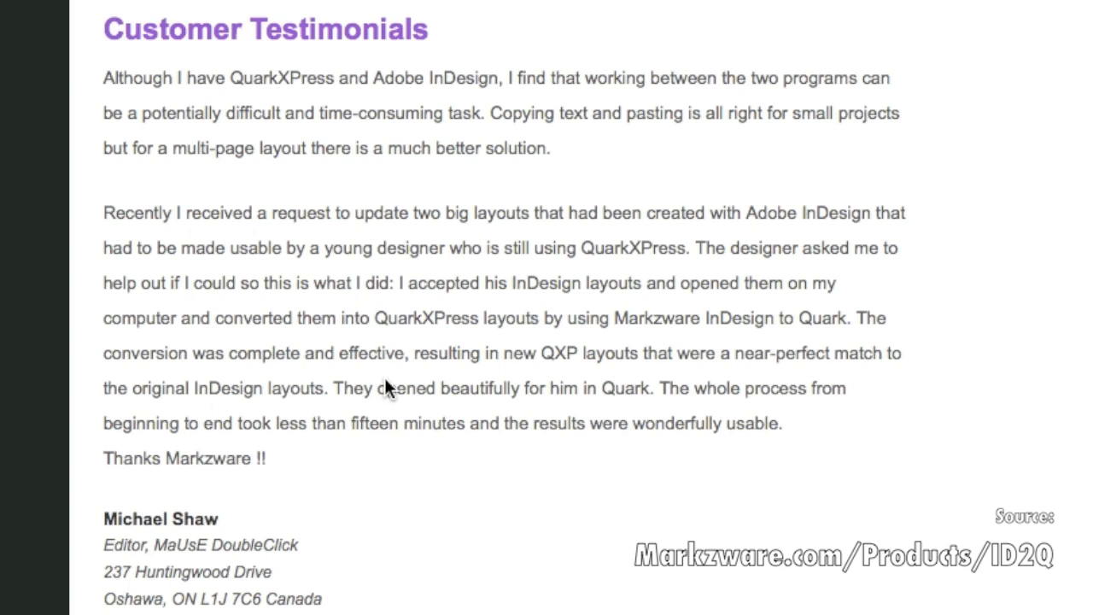
pyautogui.moveTo(530, 386)
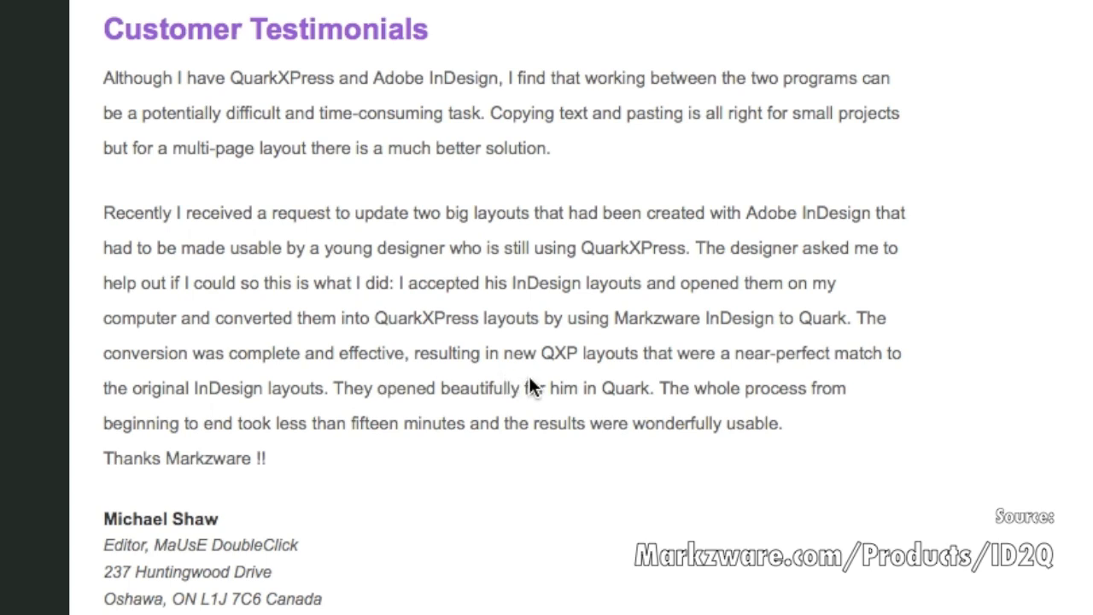